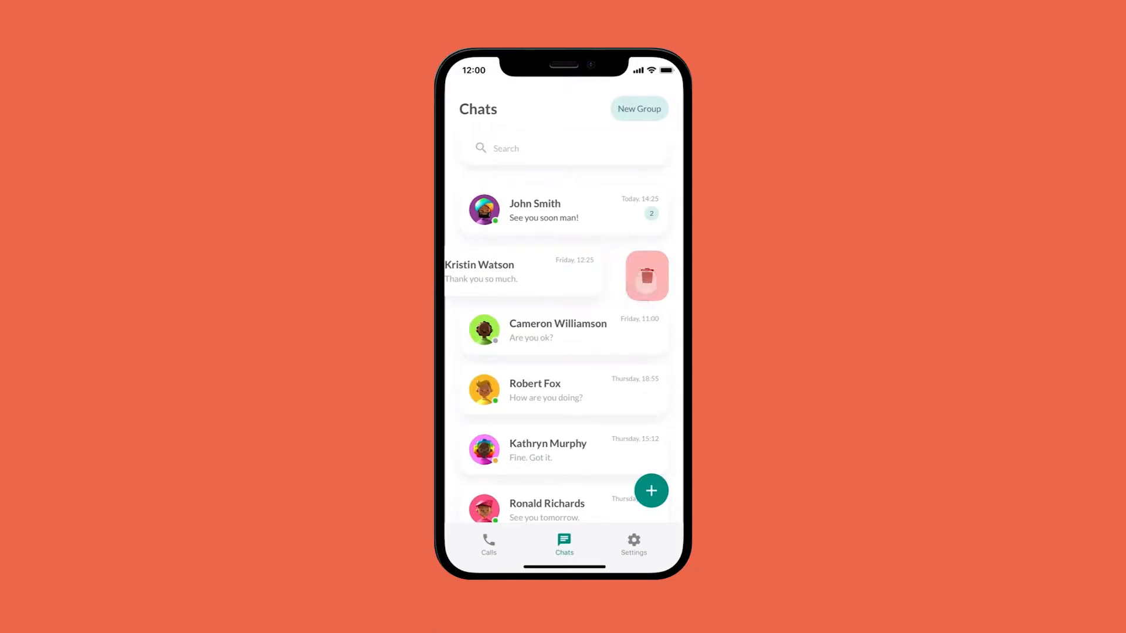
Bring the chat-list Home screen into the Mockitt editor in its first state
left_click(645, 275)
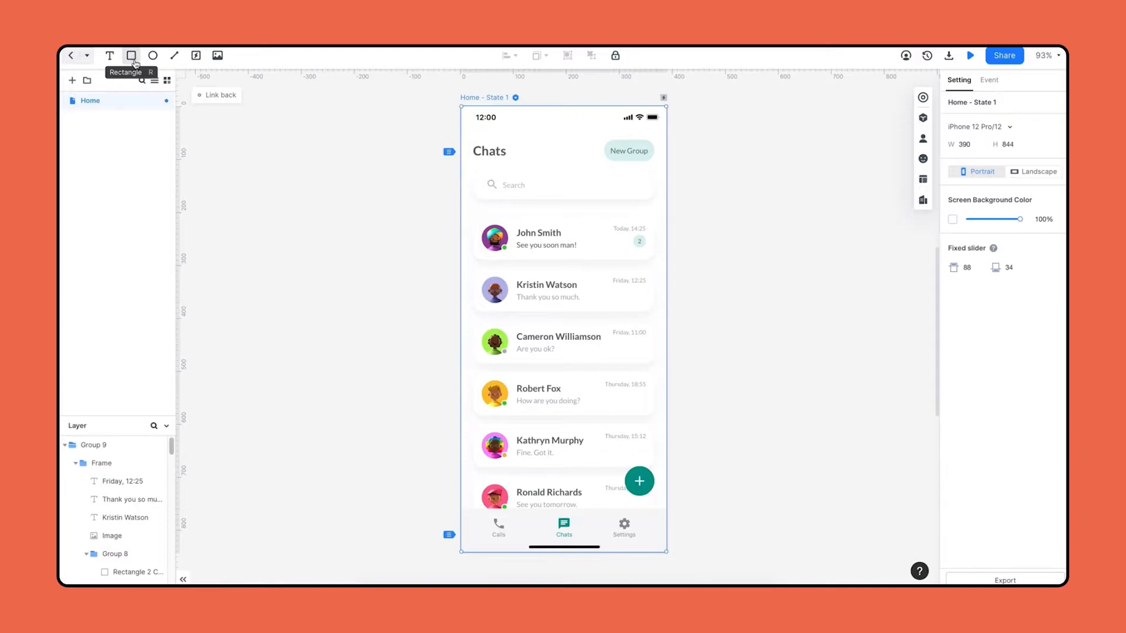
Draw a light-pink rectangle beside Kristin Watson's row and search the icon library for 'tra'
left_click_drag(673, 273, 740, 308)
type("#F")
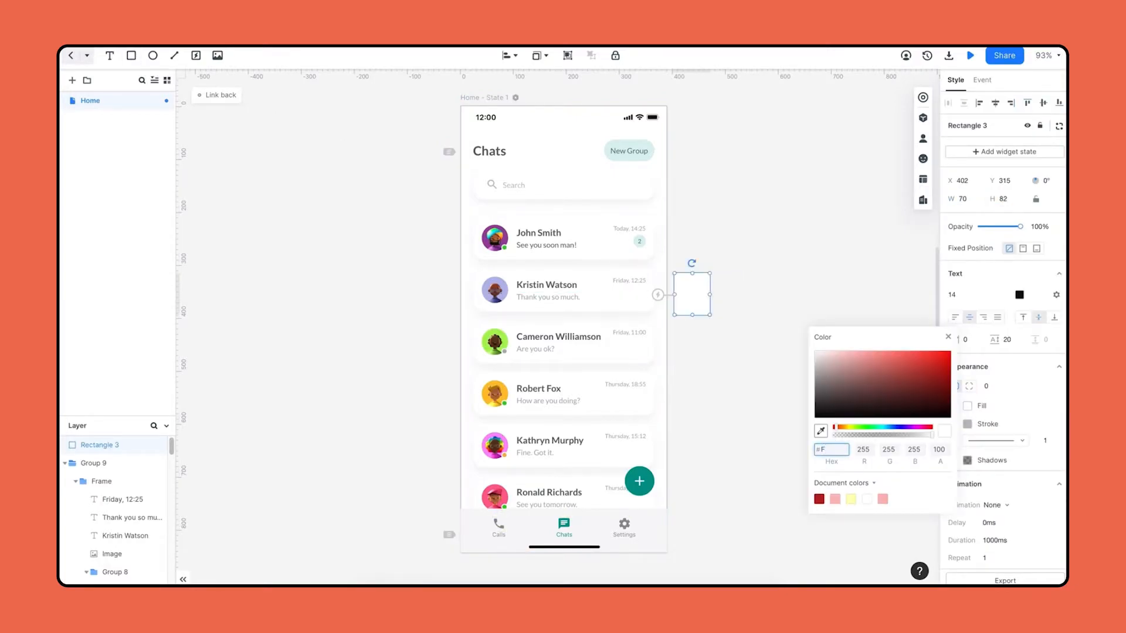
left_click(834, 498)
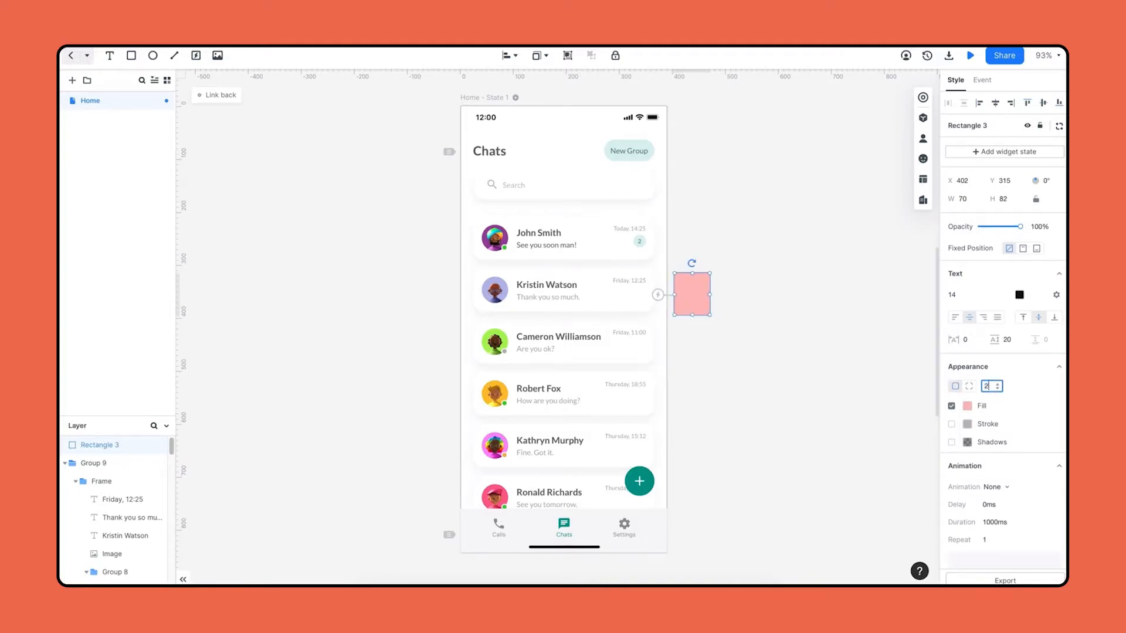
left_click(923, 158)
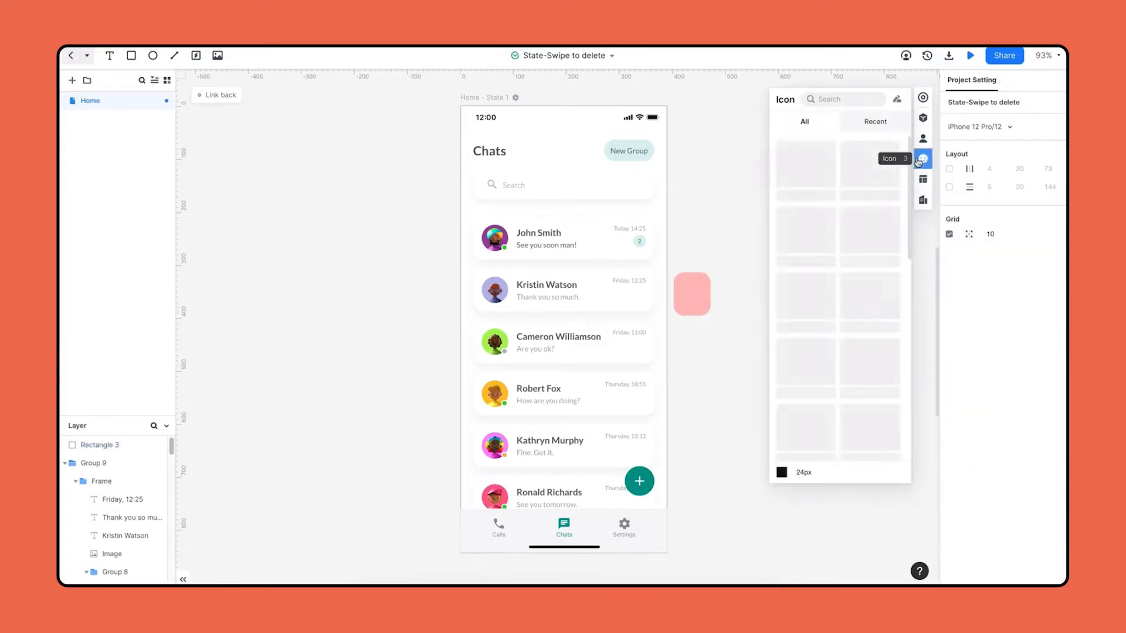
type("trash")
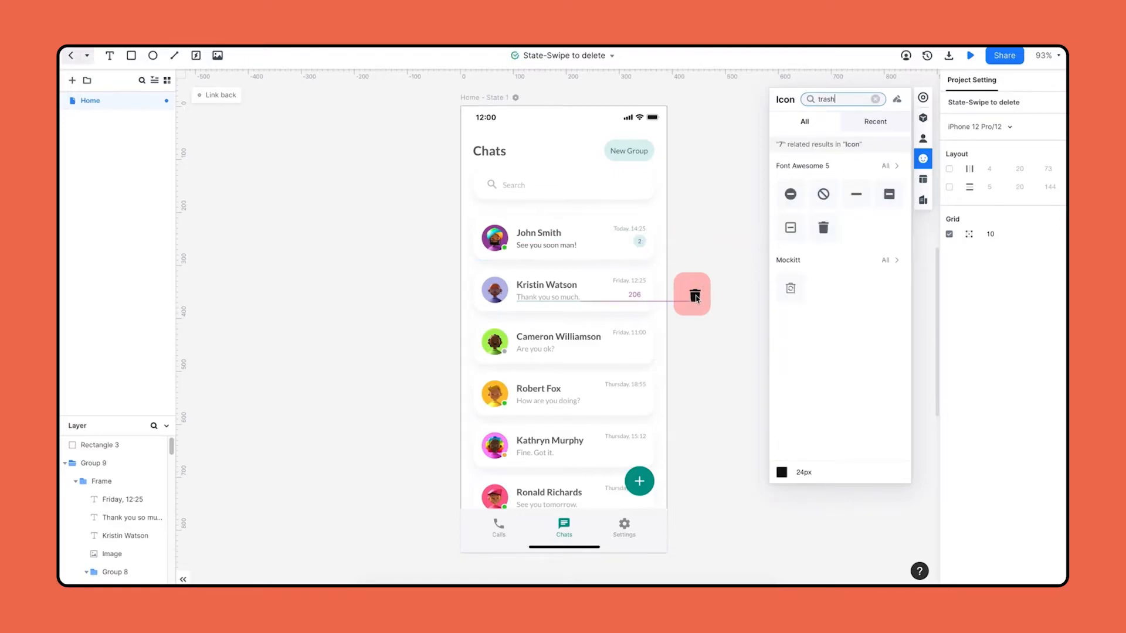
Colour the trash icon dark red, group it with the rectangle, and include Kristin Watson's row
left_click(692, 293)
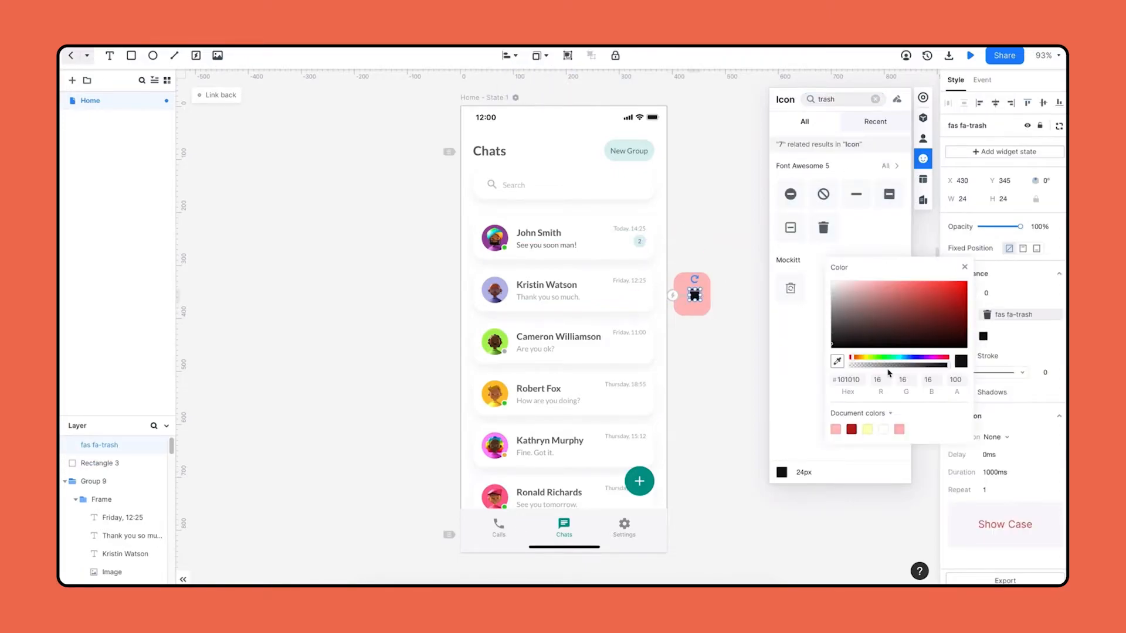
left_click(933, 300)
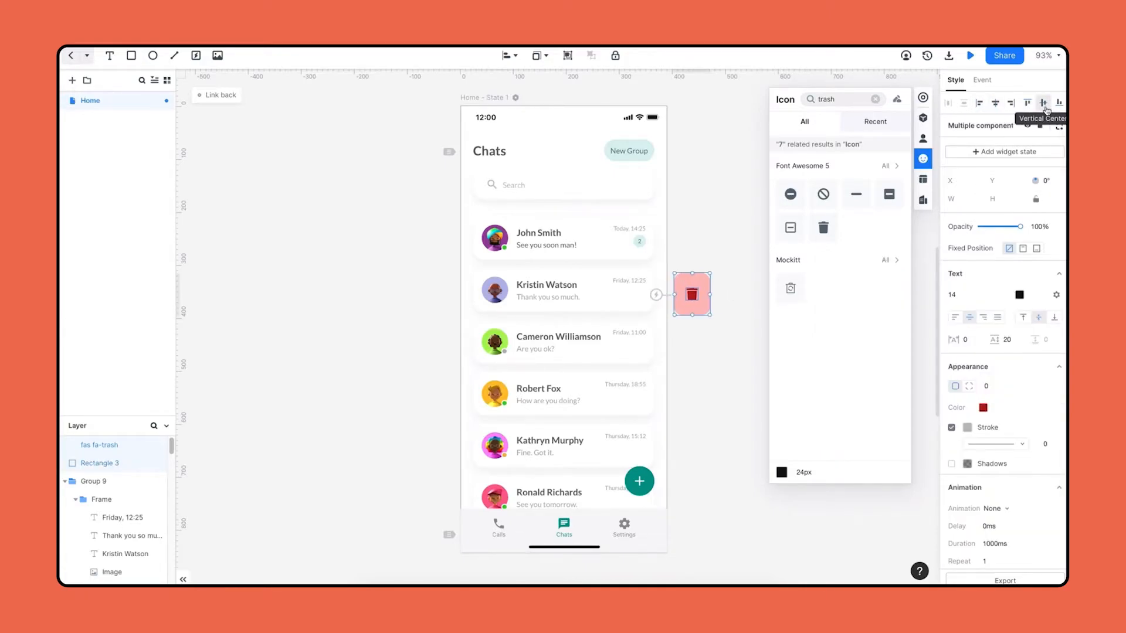
right_click(689, 294)
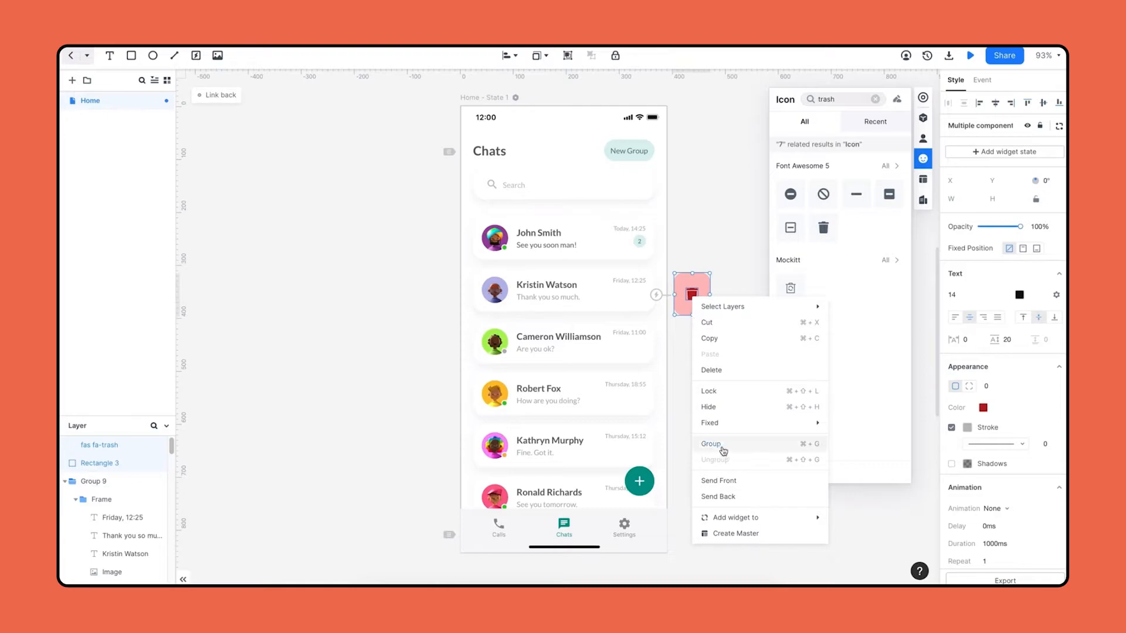
left_click(710, 443)
type("Delete Icon")
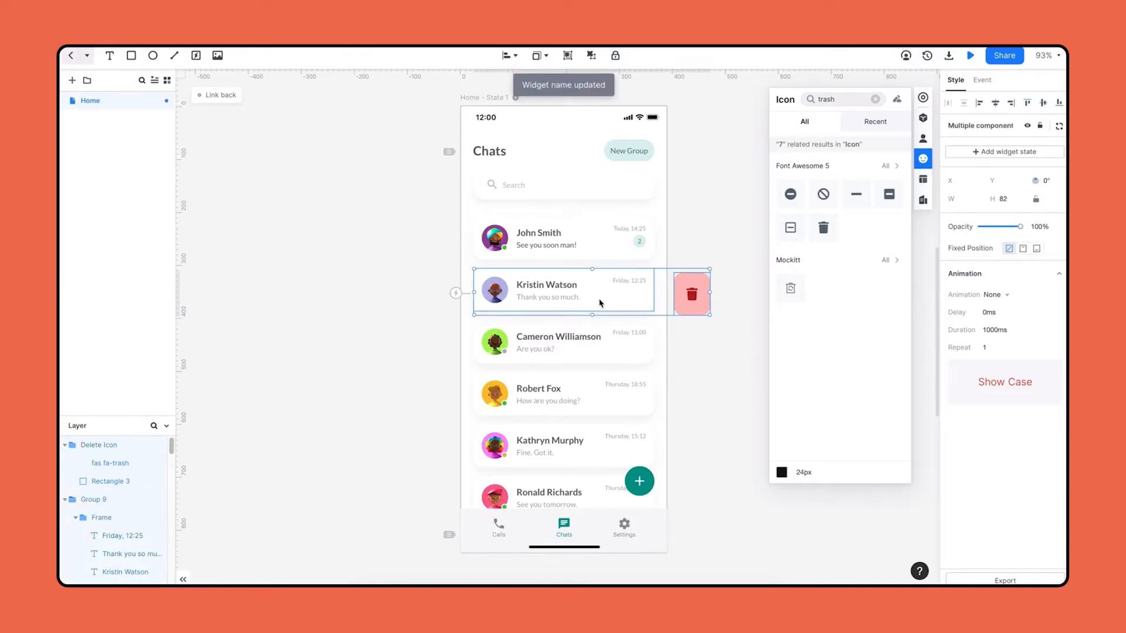
left_click(568, 56)
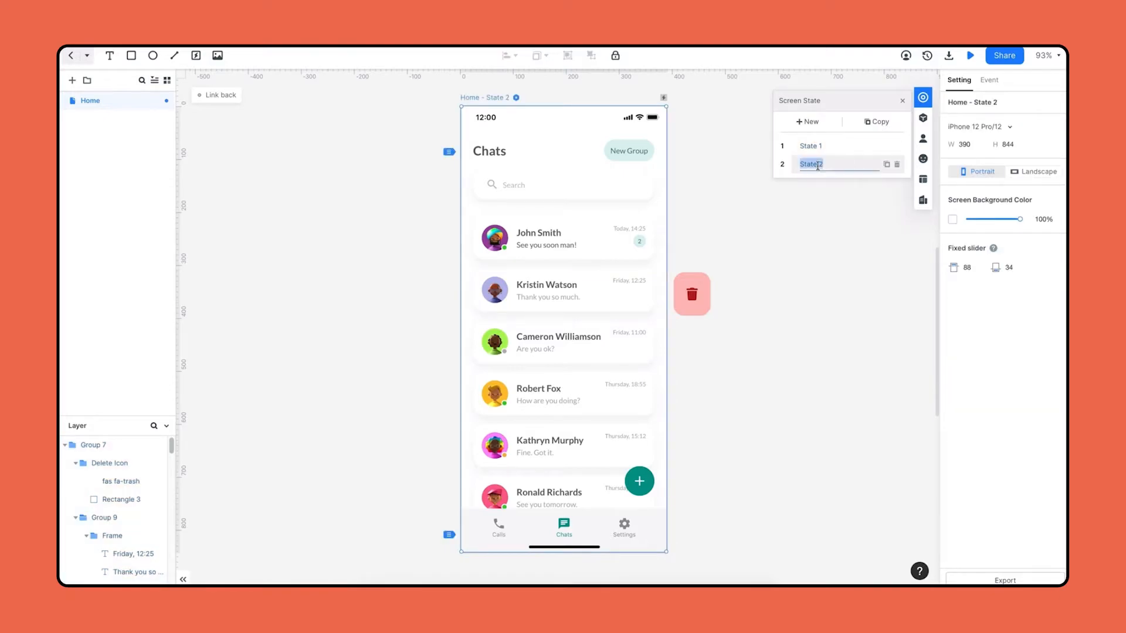
Name the second screen state 'Swiped Left'
type("Swiped Left")
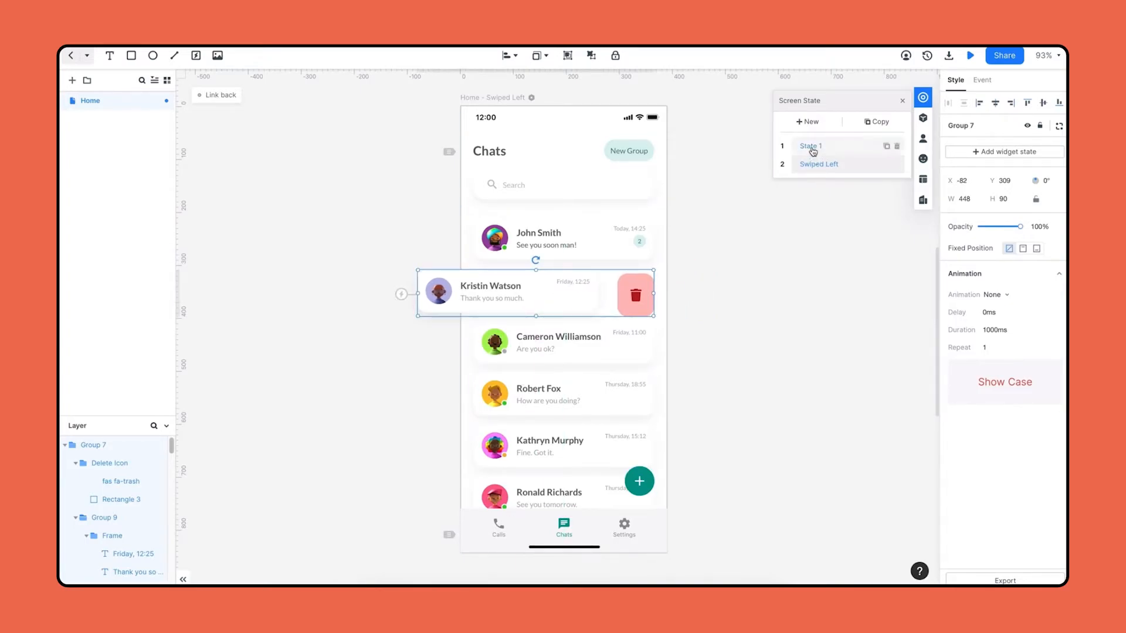
In State 1, give Kristin Watson's group a Swipe Left event to Swiped Left, then test the swipe
left_click(811, 147)
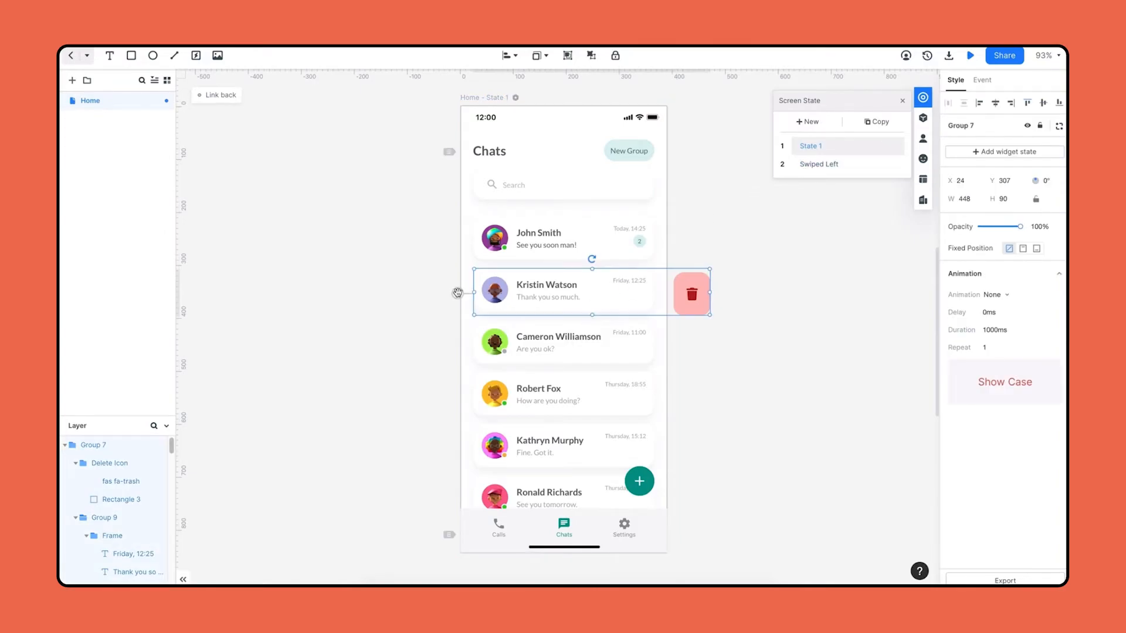
left_click(982, 80)
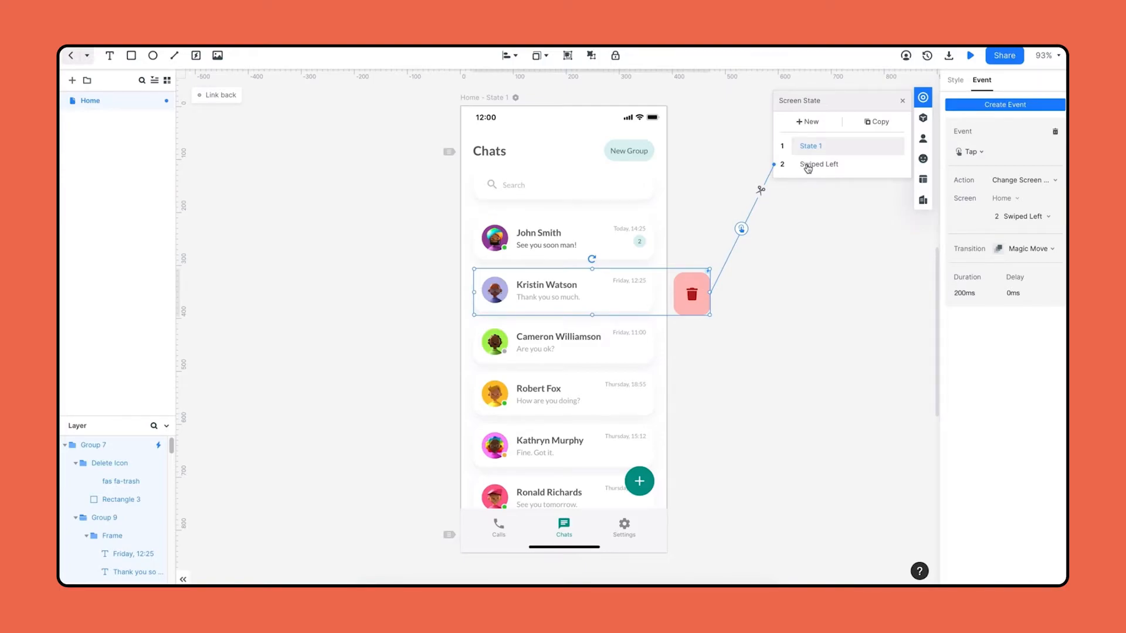
left_click(1005, 152)
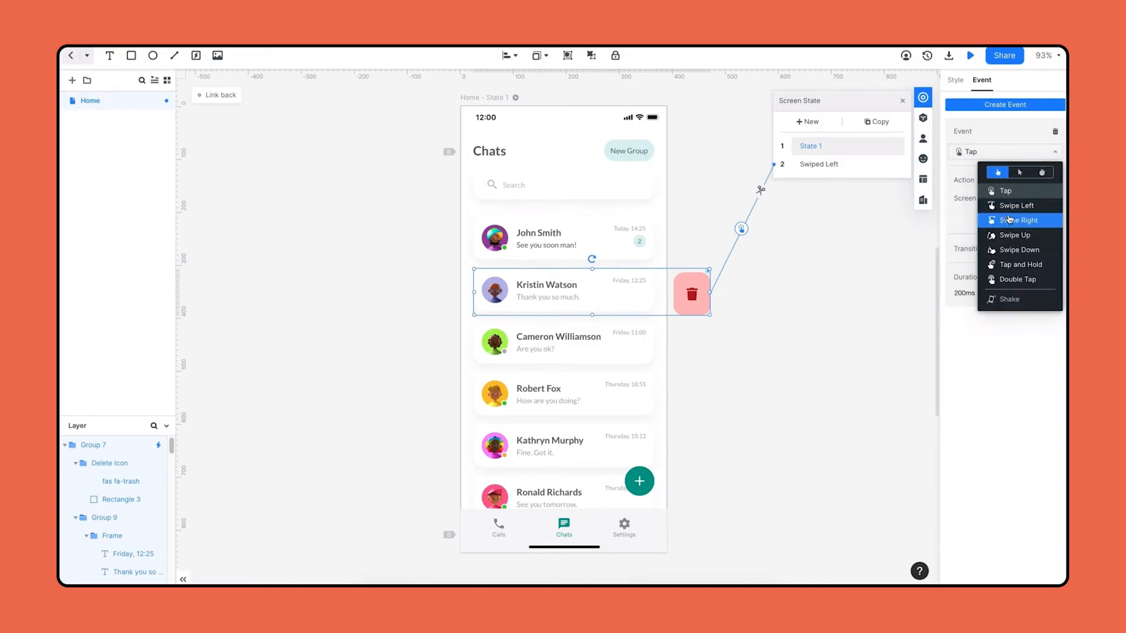
left_click(1015, 205)
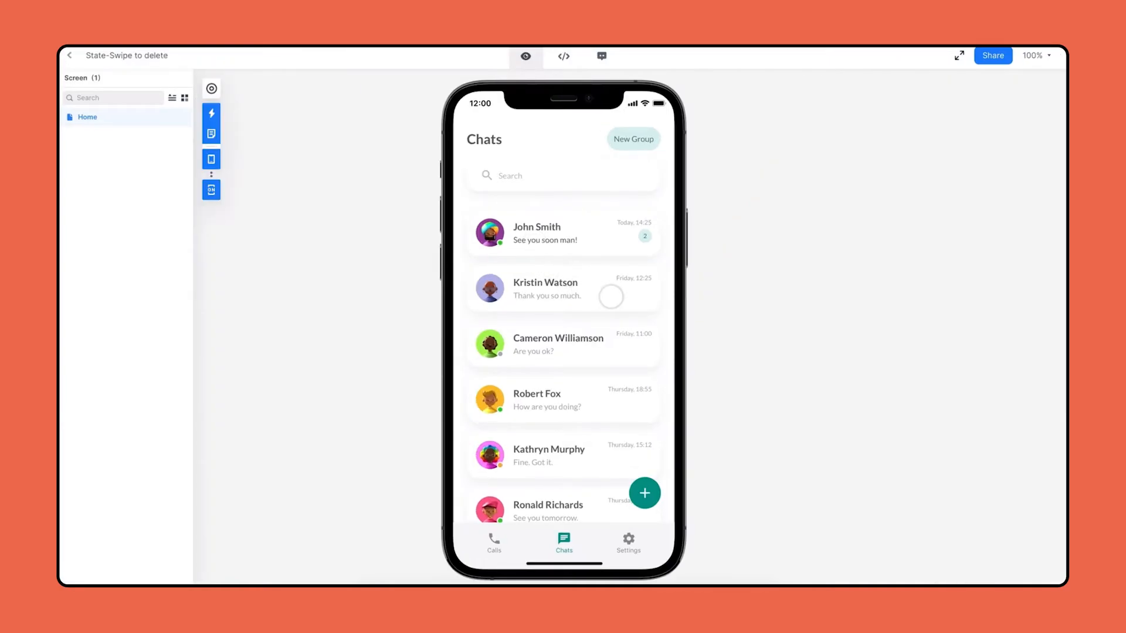
left_click_drag(609, 291, 503, 291)
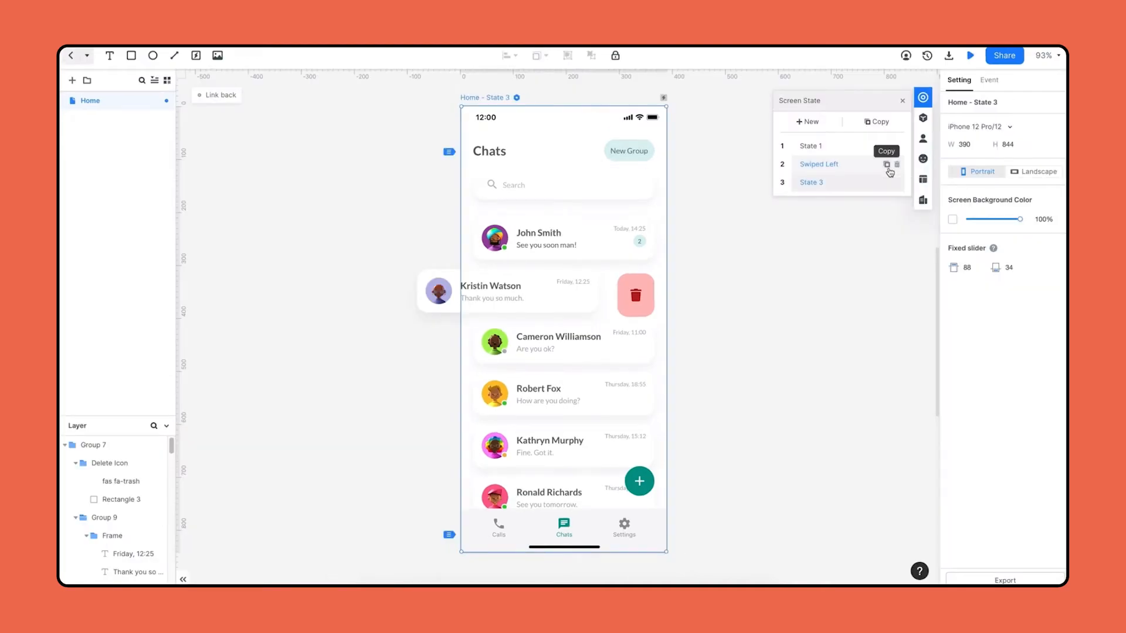
type("Deleted")
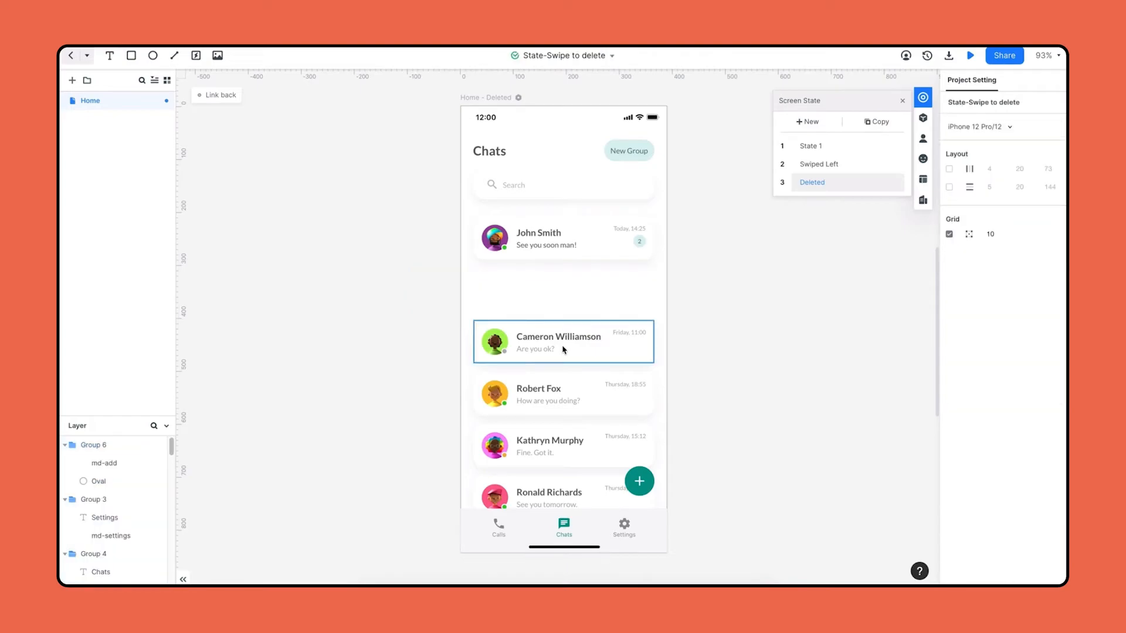
left_click(562, 341)
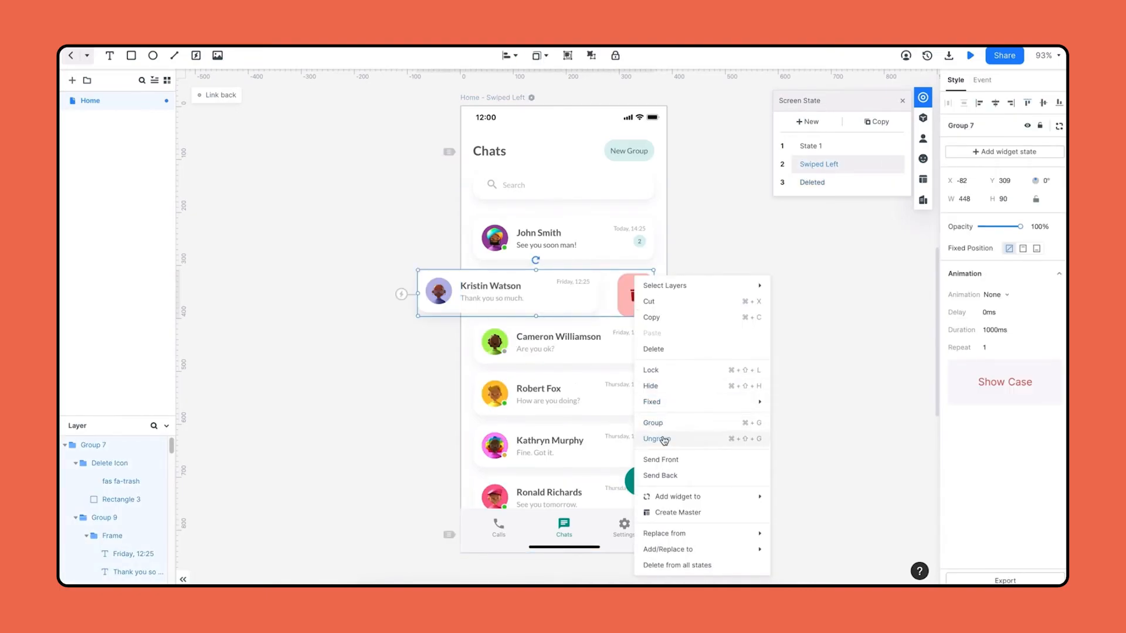
Ungroup the row, link the trash button to the Deleted state with Magic Move, and preview
left_click(658, 439)
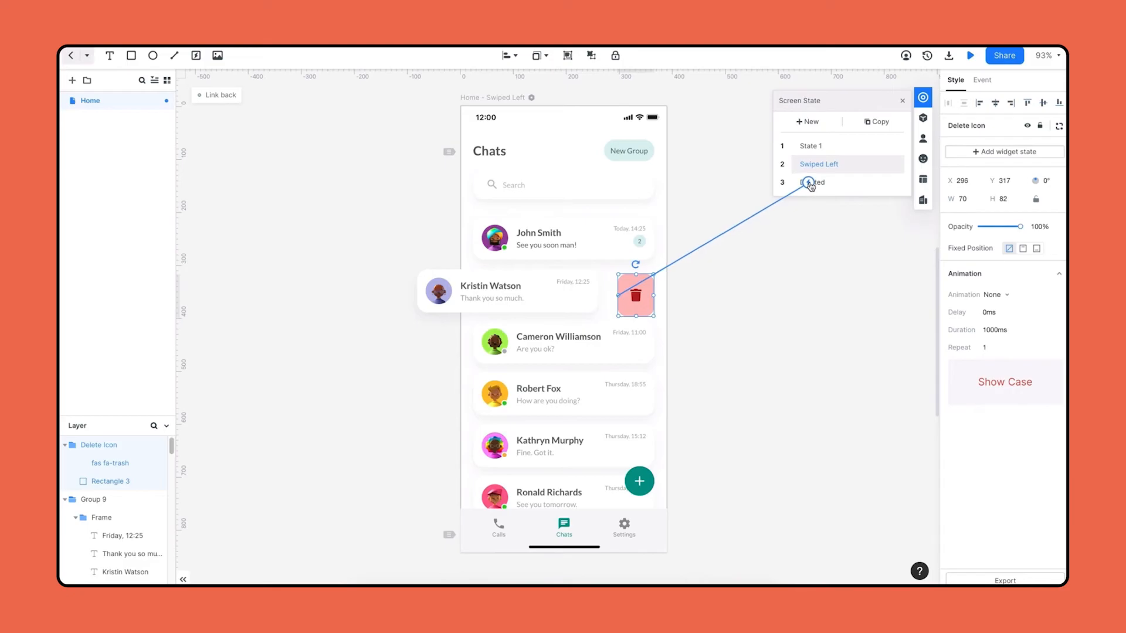
left_click(981, 79)
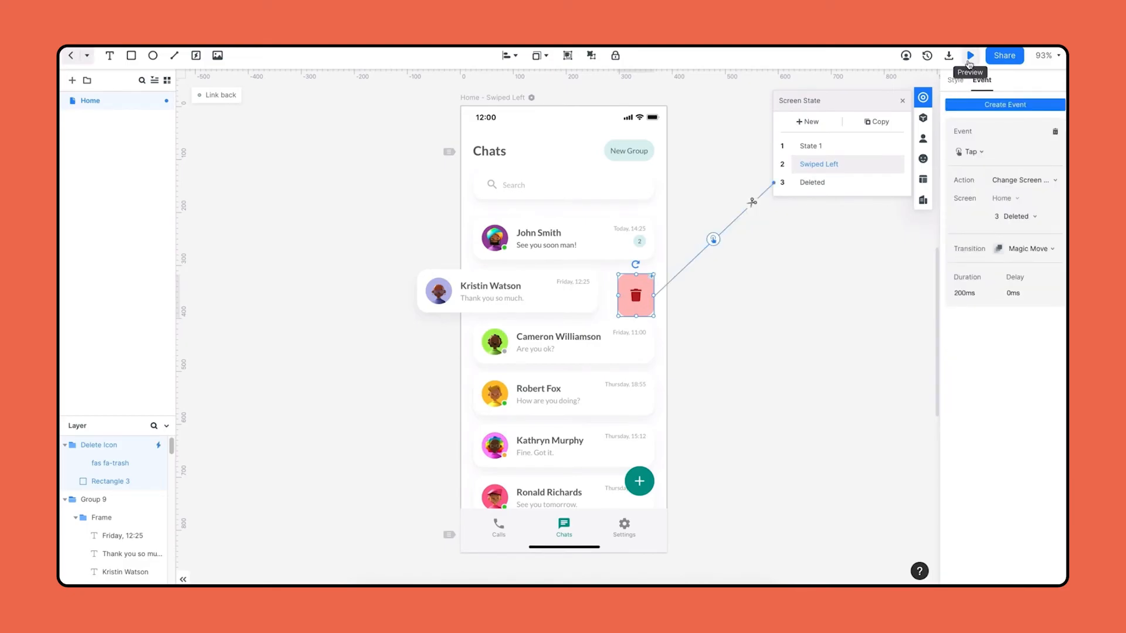
left_click(970, 55)
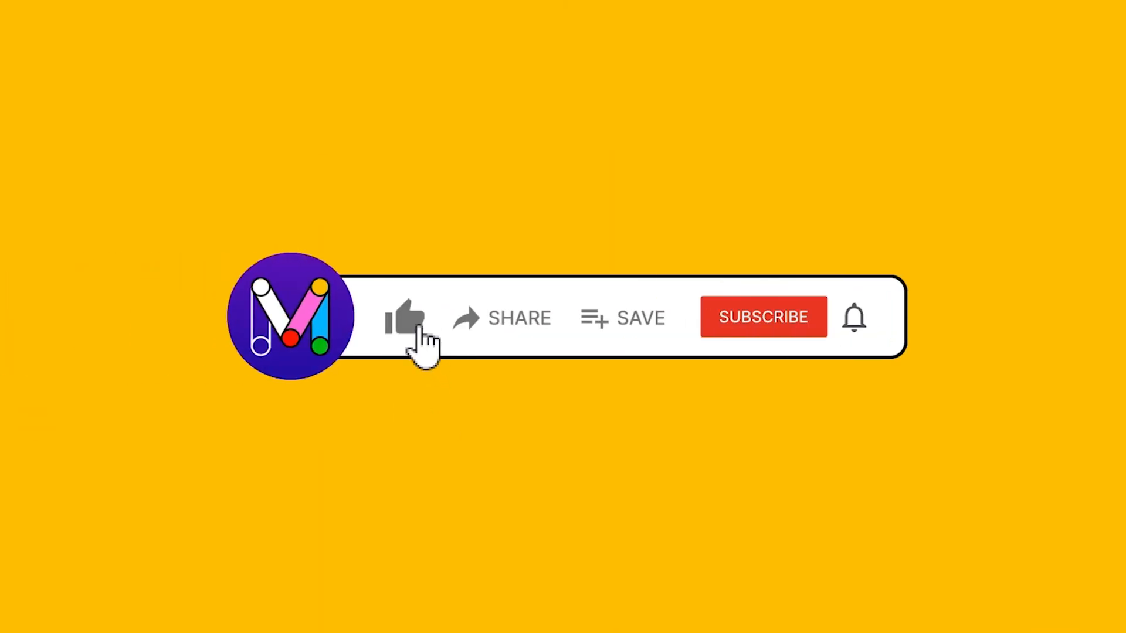
left_click(762, 318)
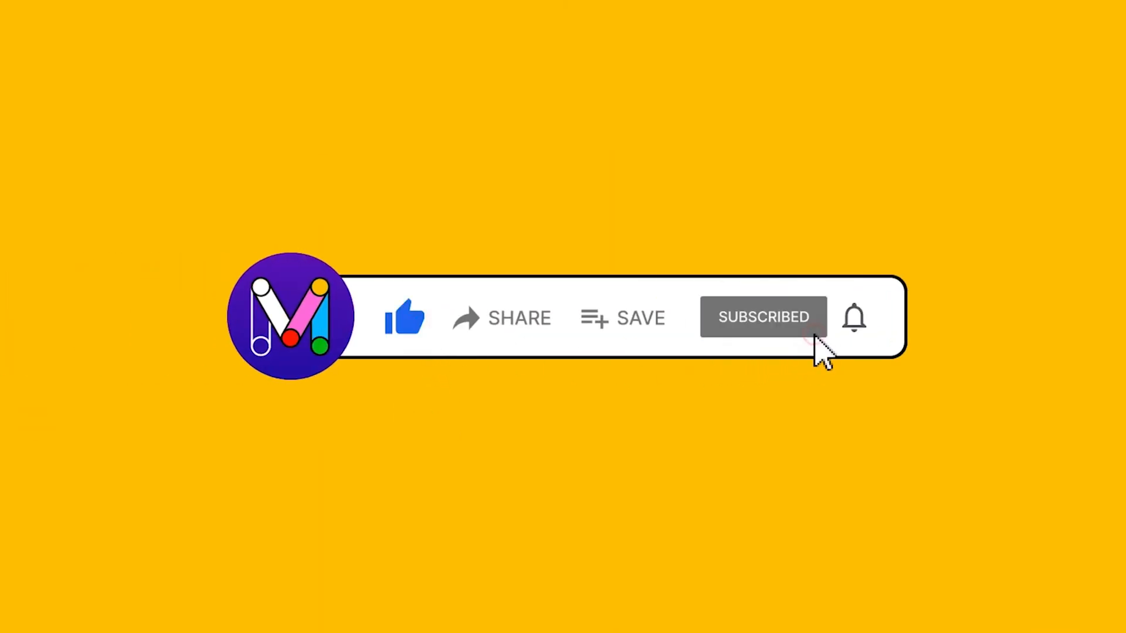